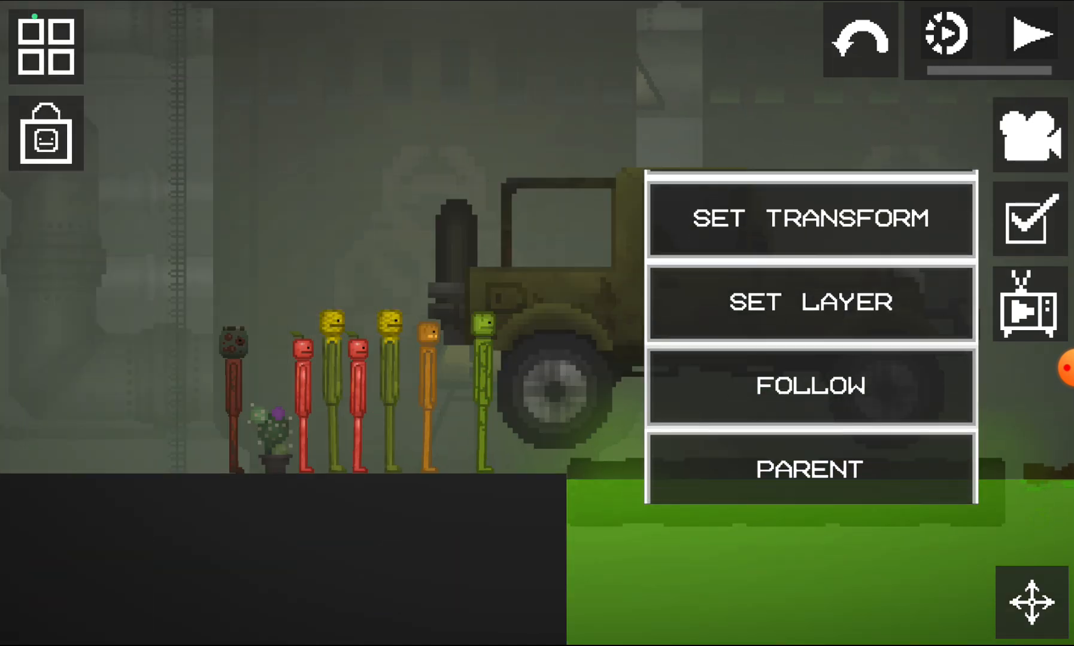
Place the military jeep at the acid pool's edge beside the row of melon ragdolls
click(809, 219)
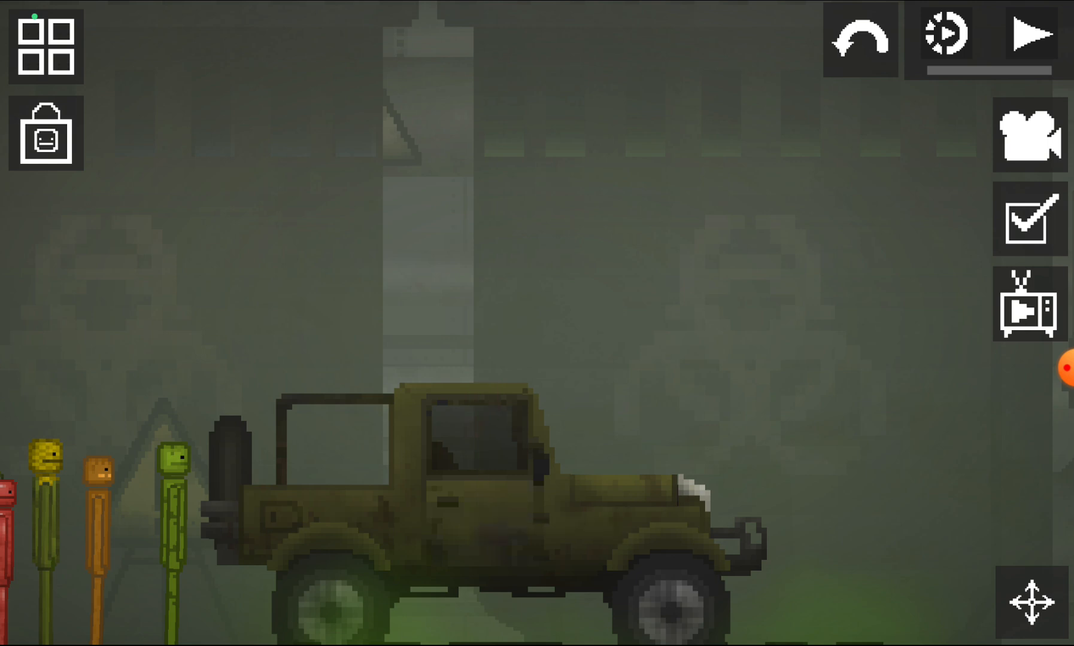
Seat the green melon in the jeep's driver seat and put the orange melon on board
click(1028, 35)
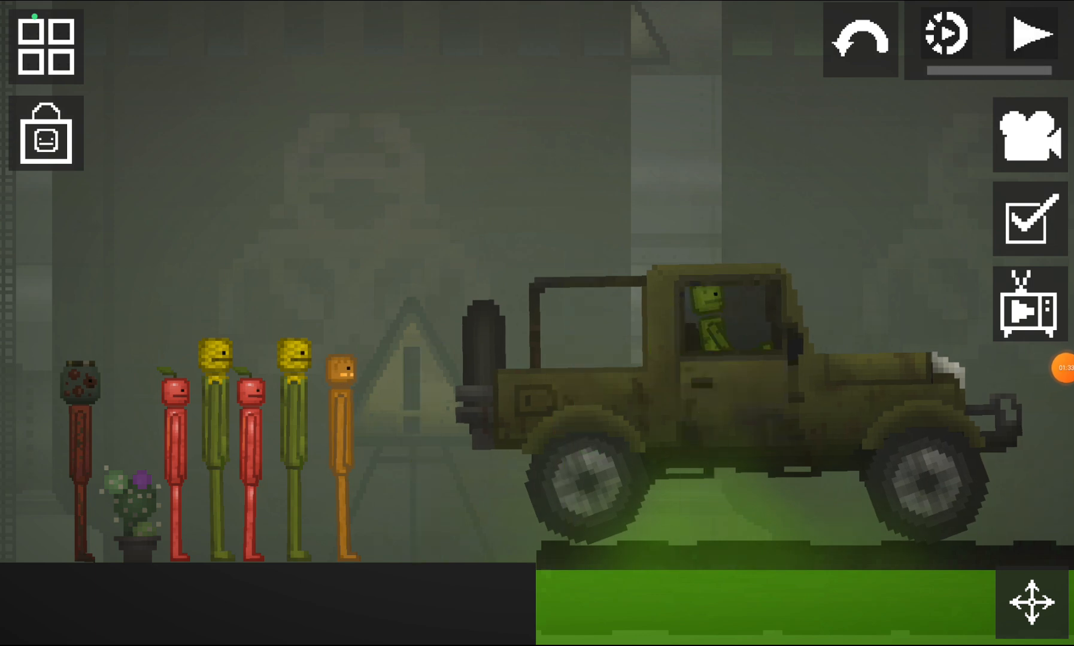
click(1027, 34)
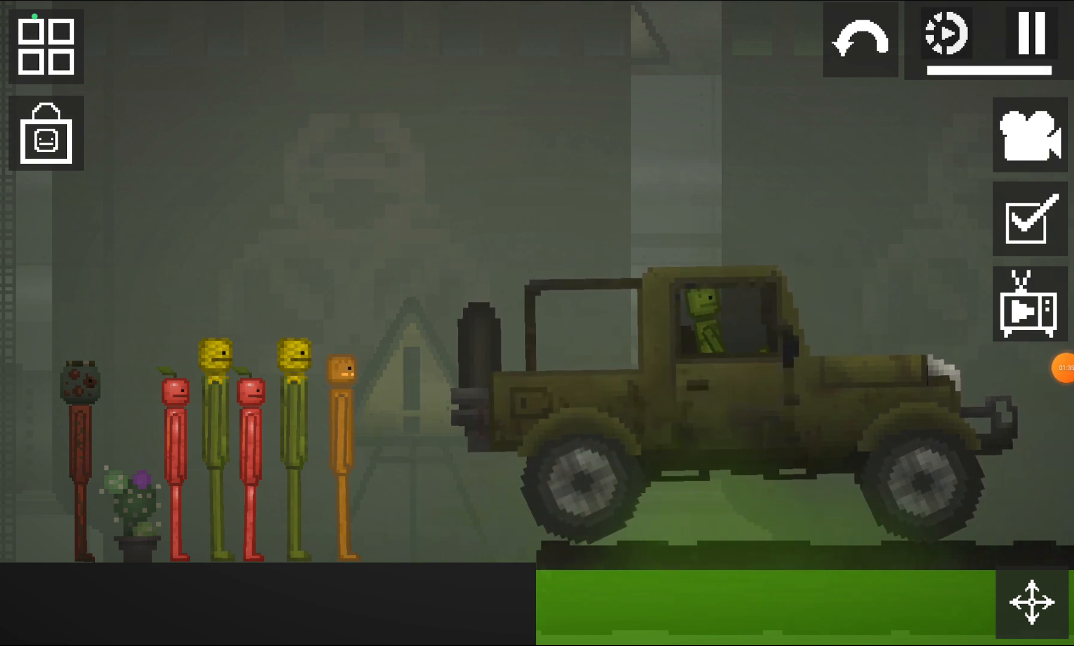
click(1028, 33)
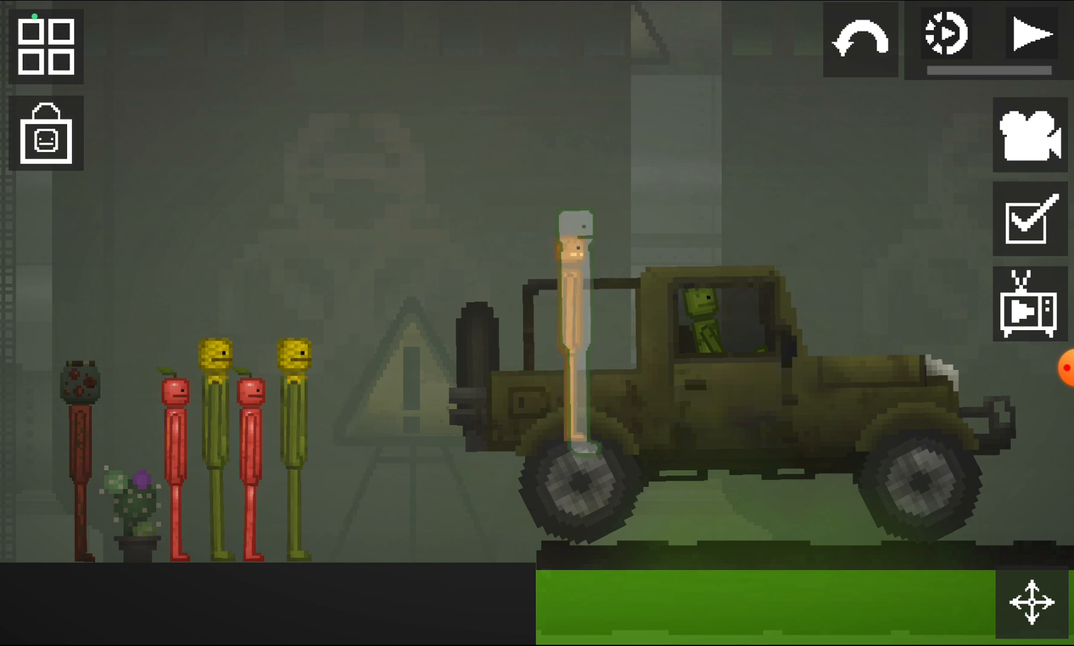
click(1027, 35)
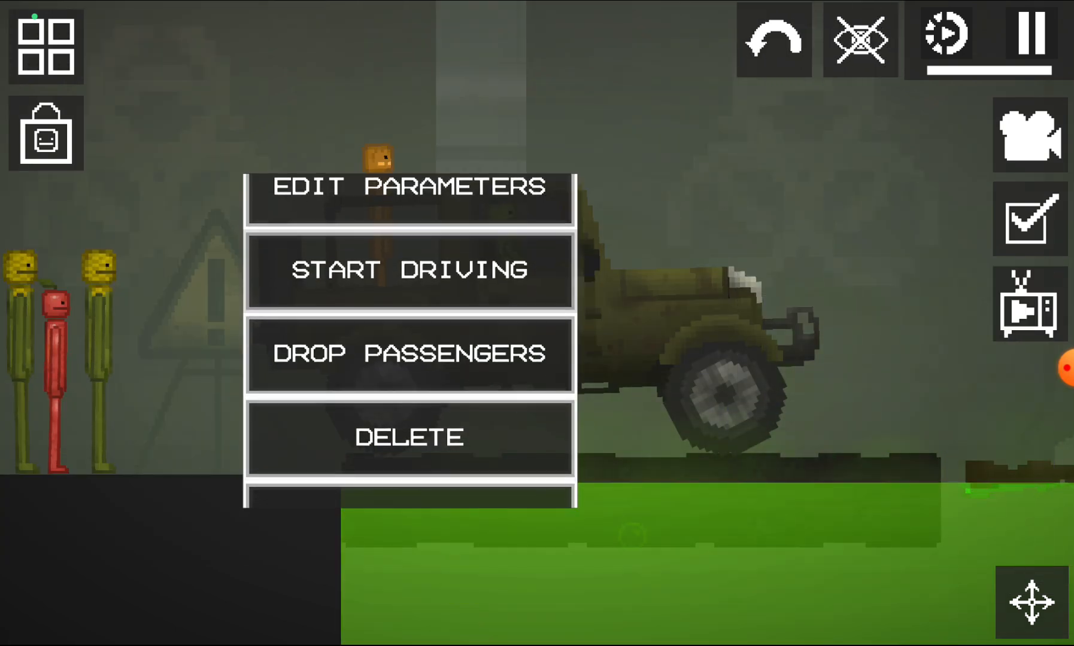
Start the jeep driving so it rolls into the acid and its riders become skeletons
click(408, 269)
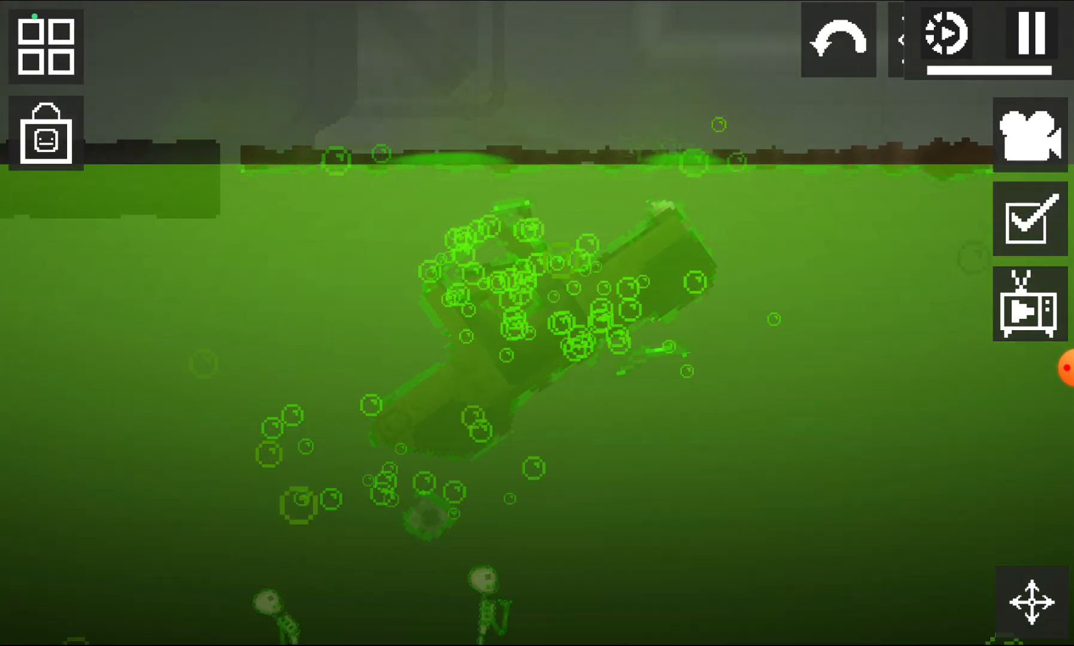
click(1029, 310)
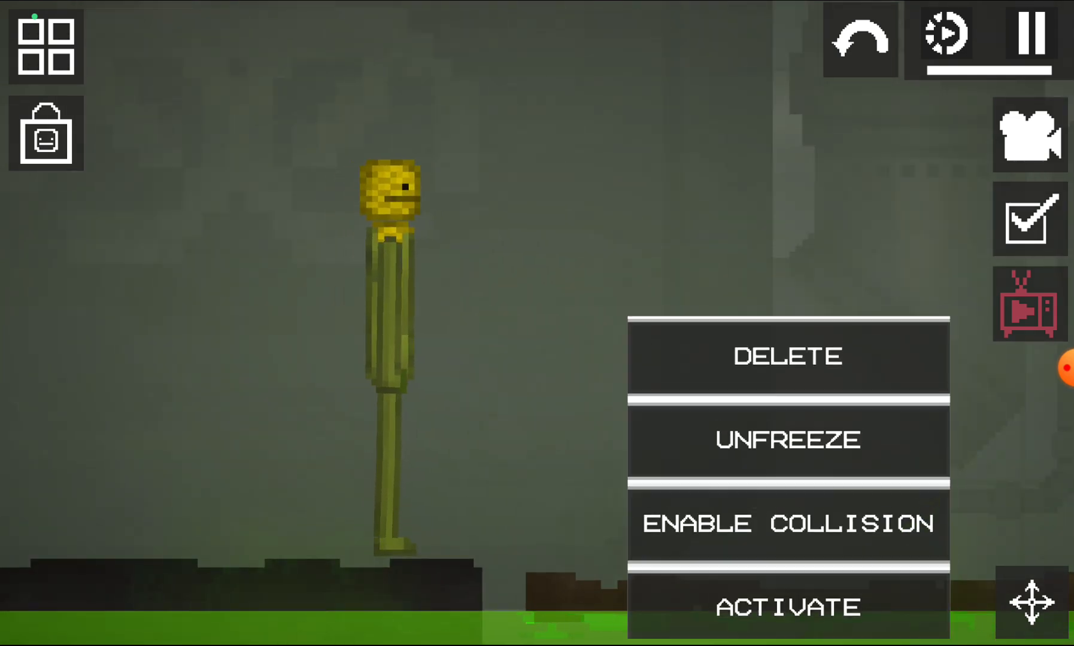
Activate the yellow melon so it walks across the acid crust
click(790, 440)
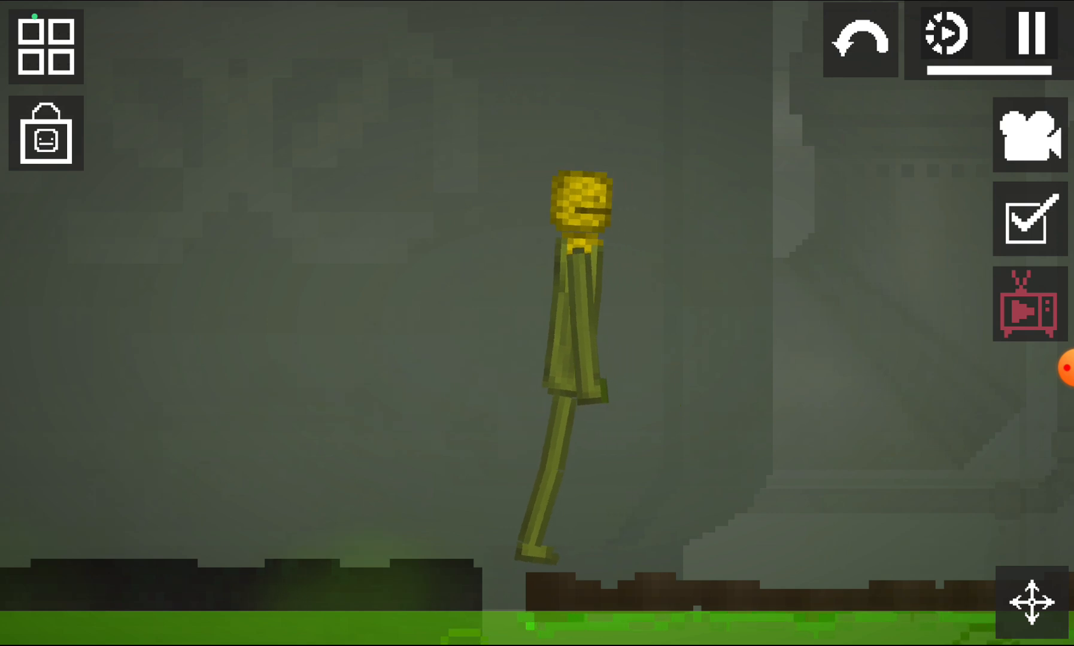
click(578, 207)
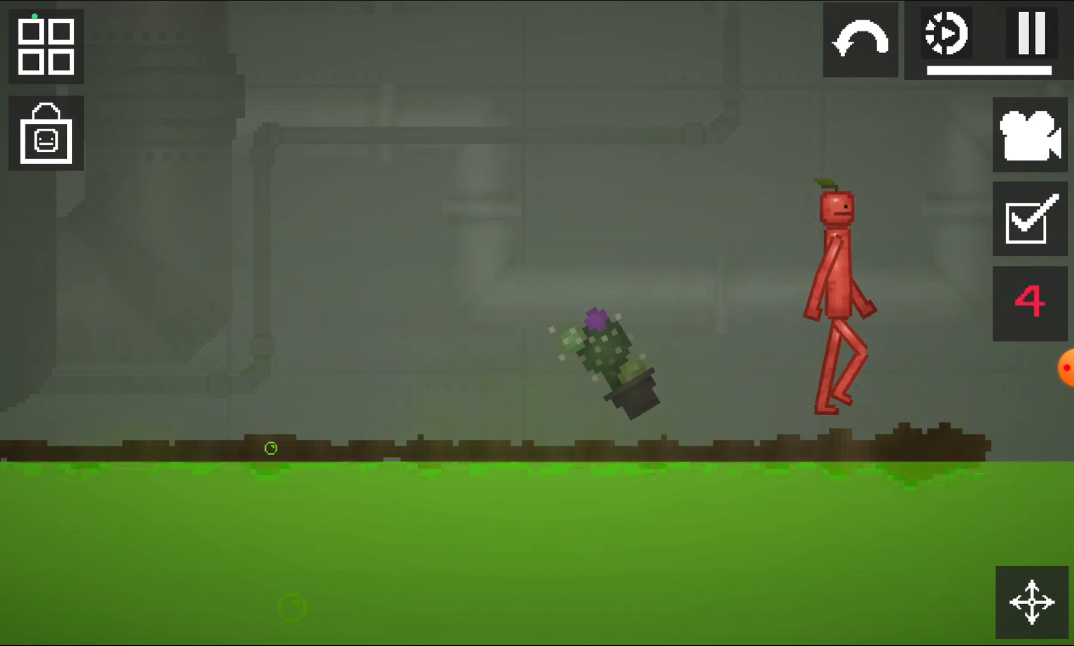
Pause and resume the simulation as the red melon crosses the sunken jeep's roof
click(1027, 34)
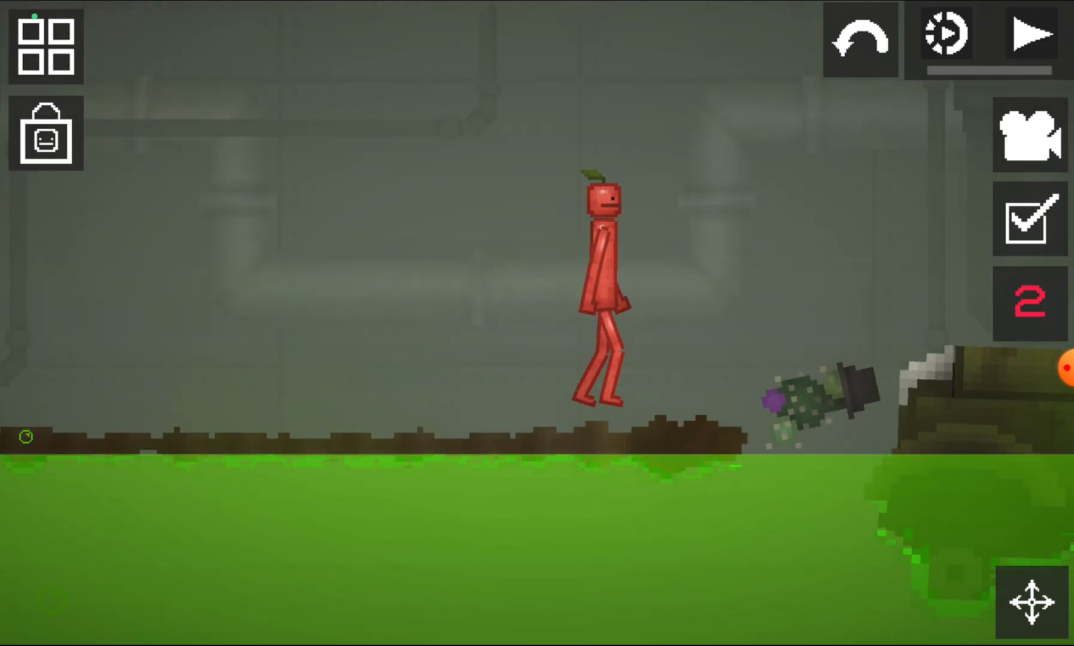
click(1028, 34)
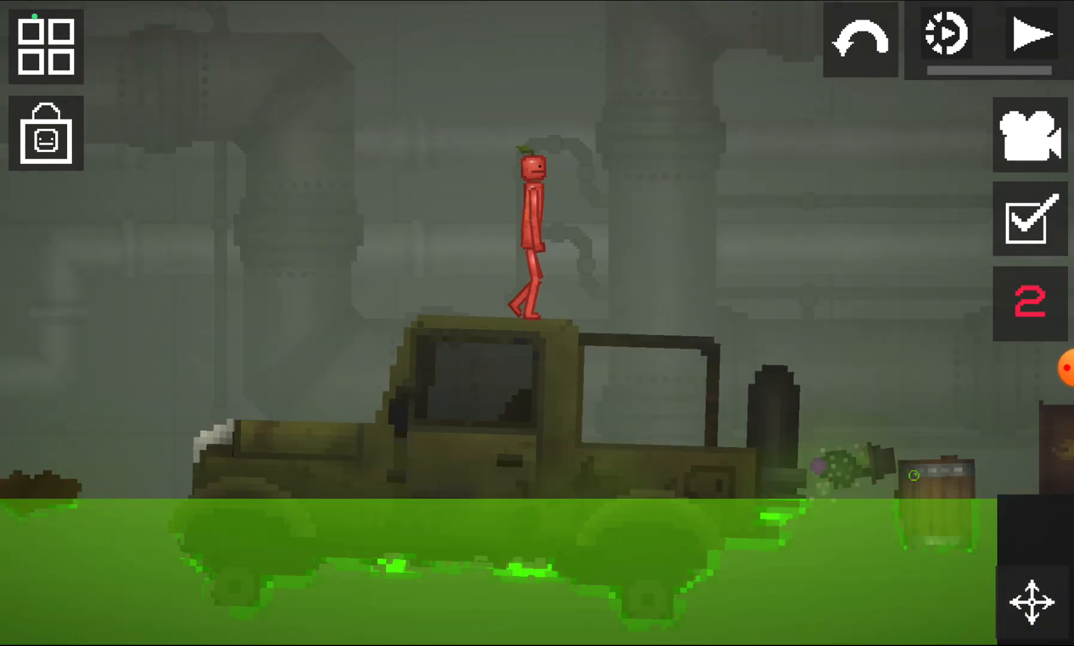
click(1028, 36)
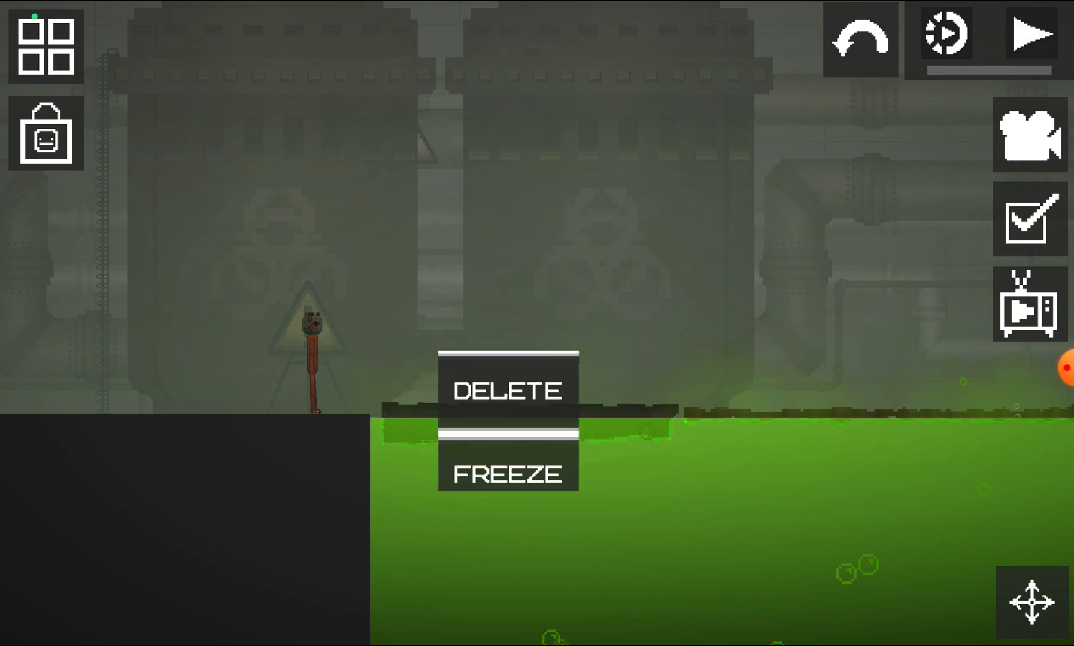
Open the colour picker with the hex field set to #FFFFFF
click(1026, 35)
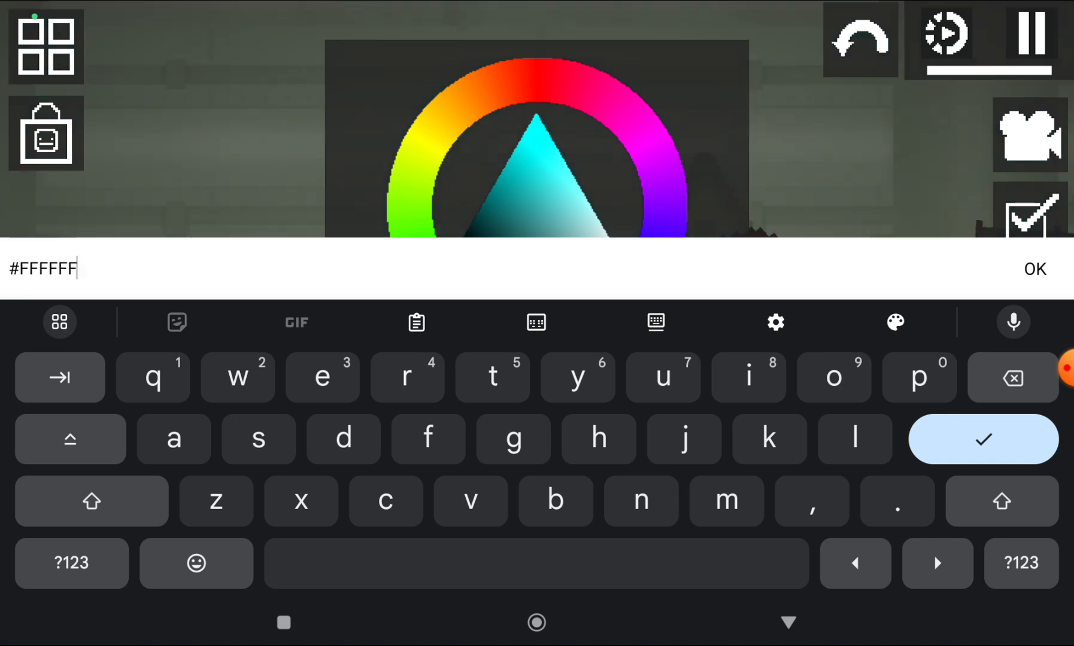
Confirm the white colour and ignite the barrel beside the sunken jeep
click(1036, 269)
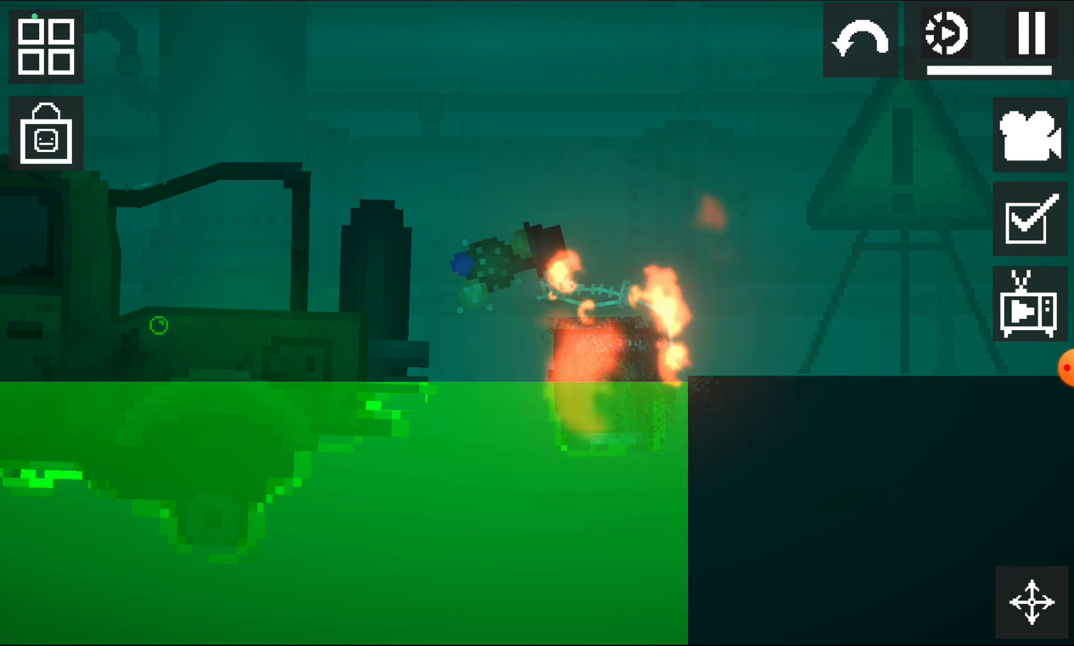
click(1025, 310)
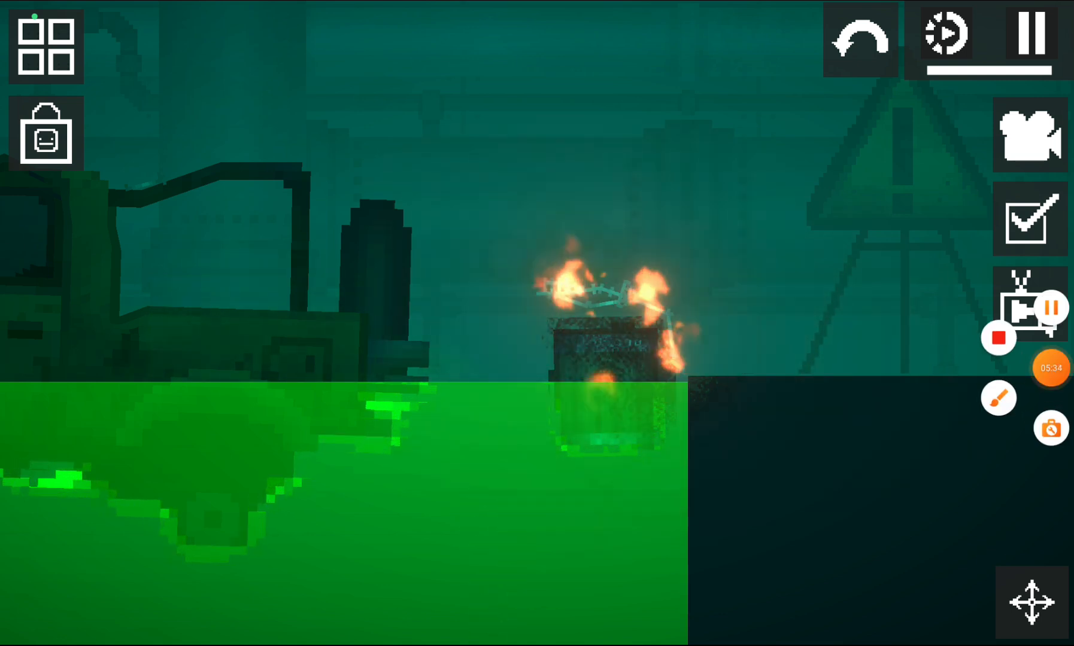